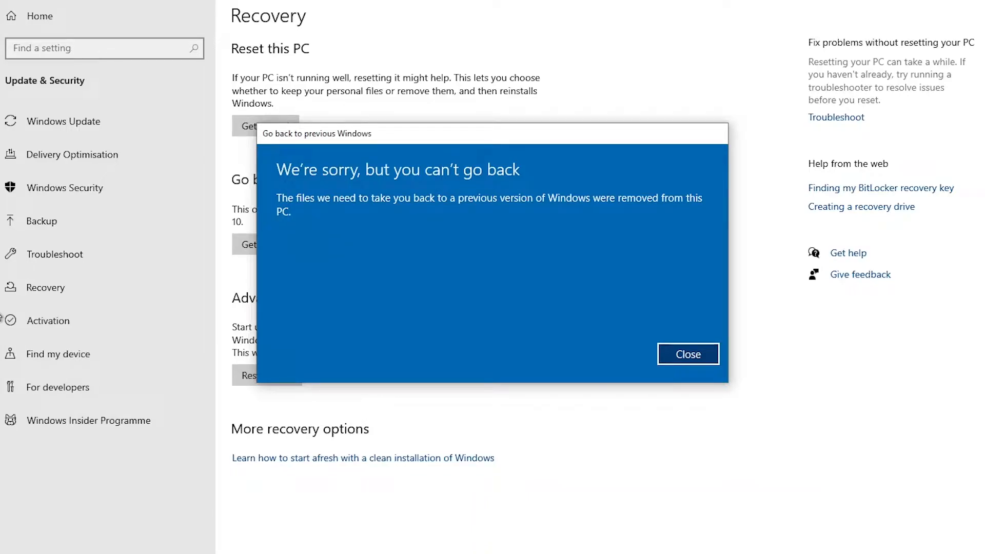
pyautogui.moveTo(361, 321)
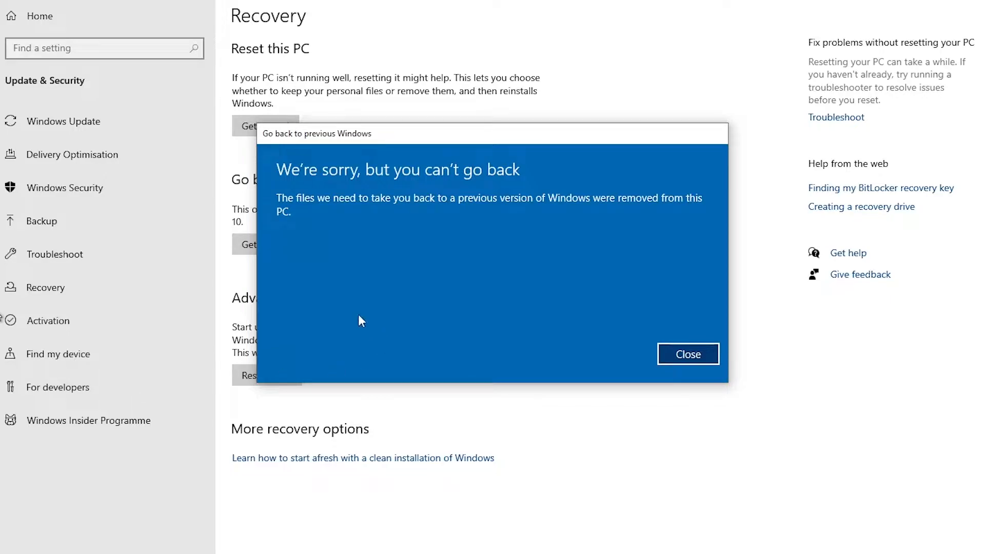
pyautogui.moveTo(364, 187)
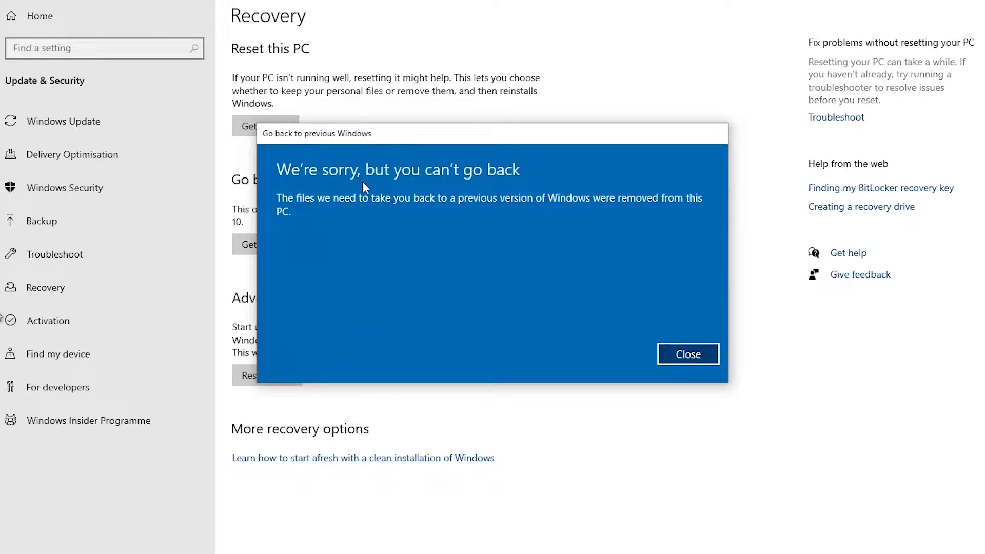
pyautogui.moveTo(406, 184)
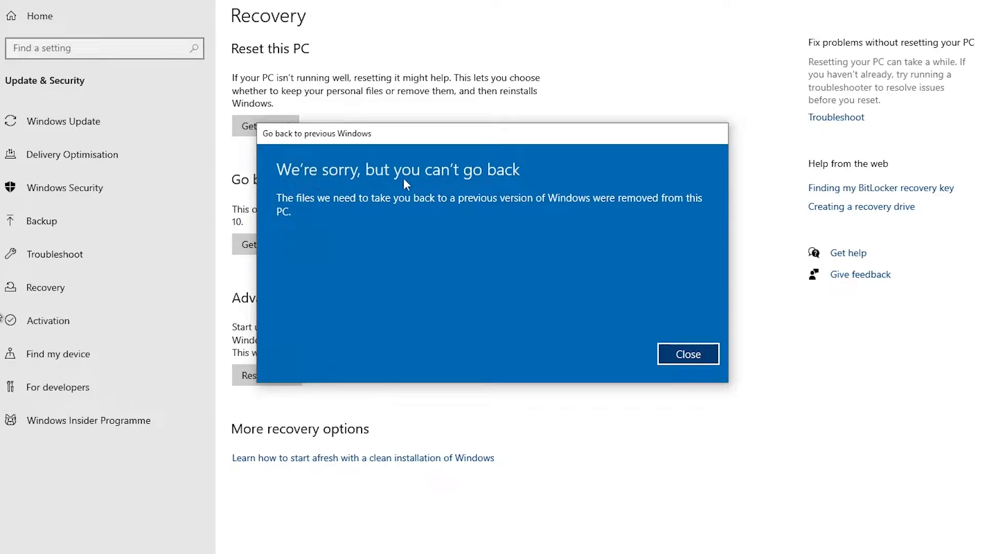
pyautogui.moveTo(454, 190)
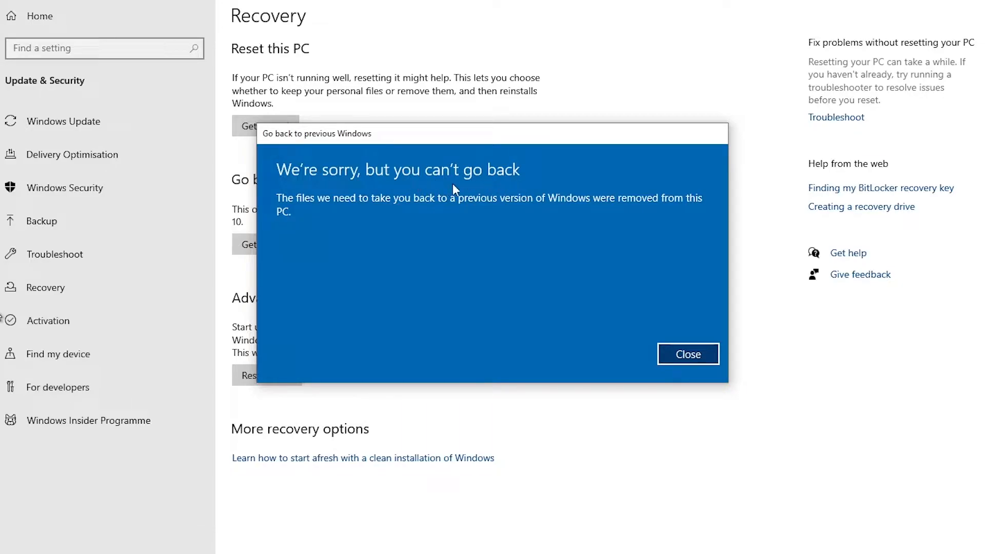
pyautogui.moveTo(467, 225)
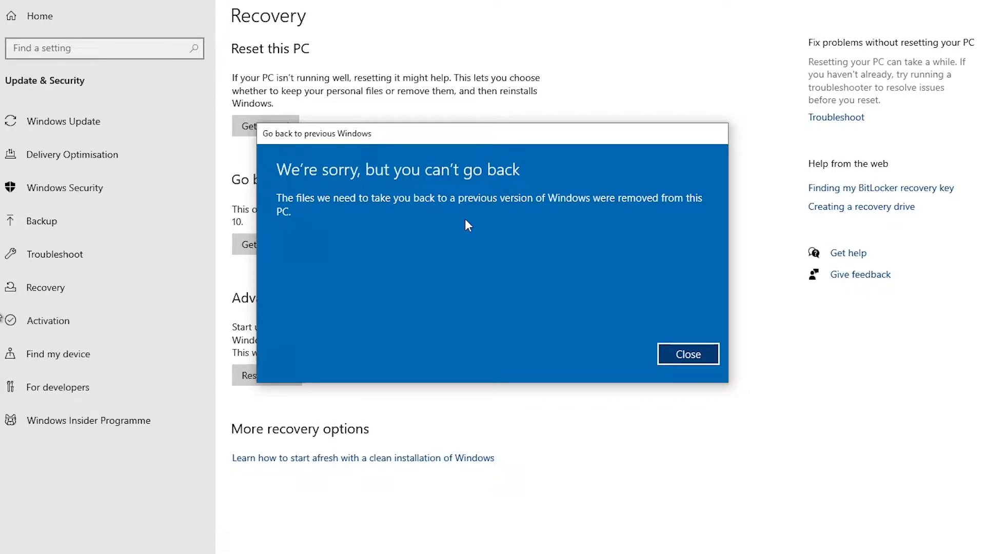
pyautogui.moveTo(702, 348)
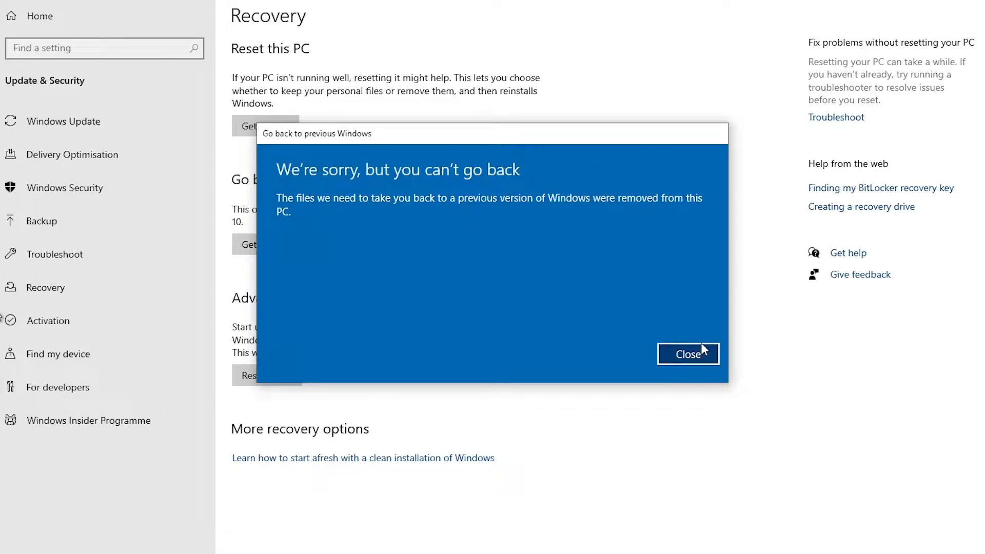
# Close the 'you can't go back' message on the Recovery page
pyautogui.click(687, 354)
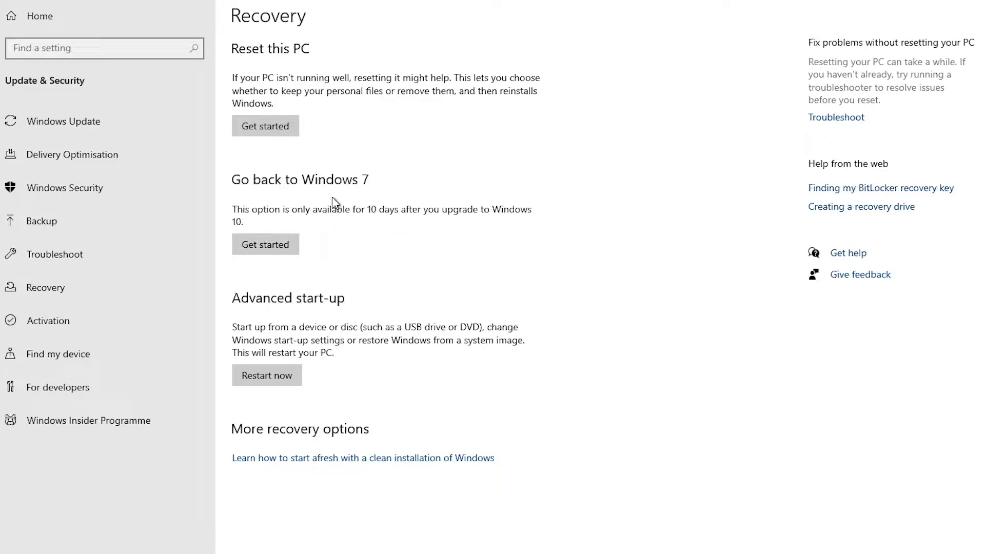
pyautogui.moveTo(341, 221)
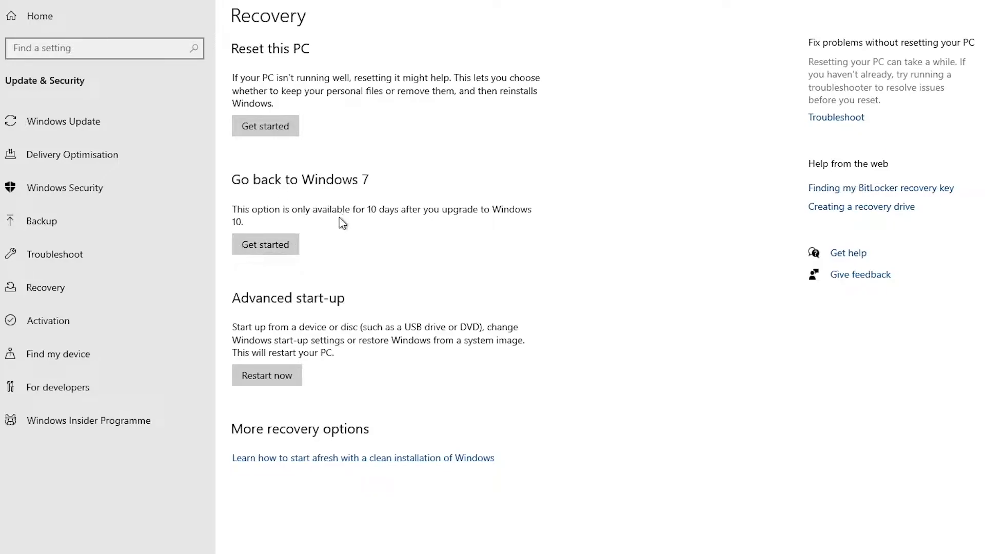
pyautogui.moveTo(476, 416)
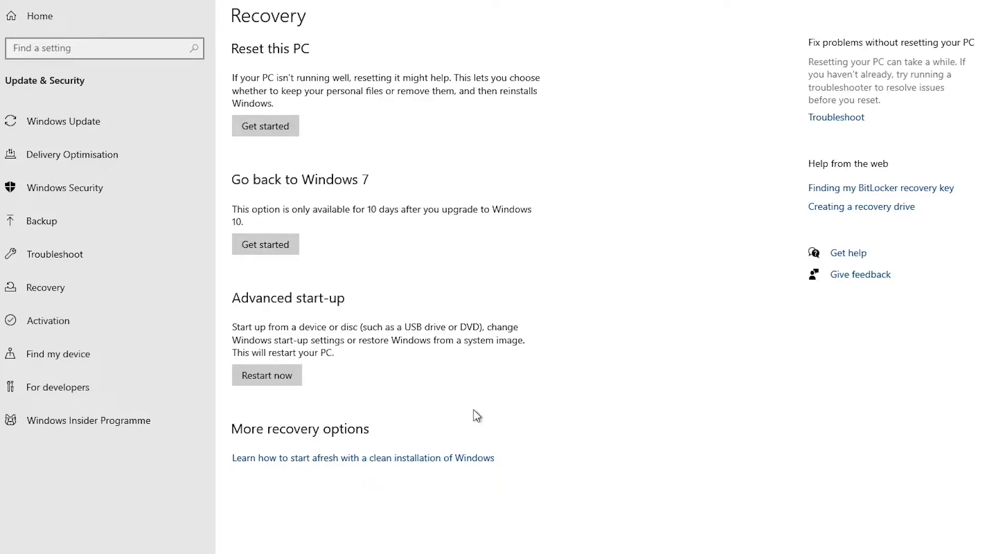
pyautogui.moveTo(447, 502)
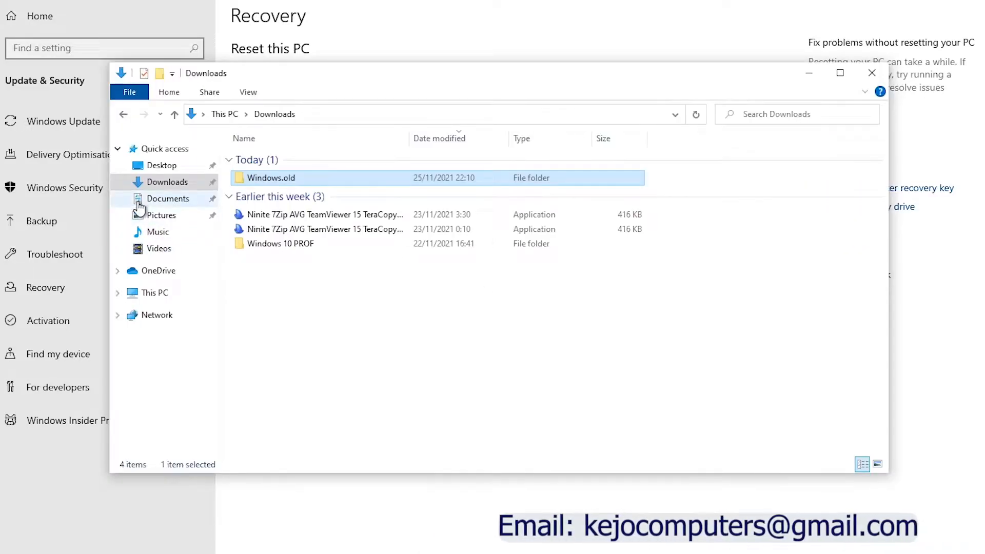
# Browse from This PC into Local Disk (C:), which shows no Windows.old folder
pyautogui.click(154, 293)
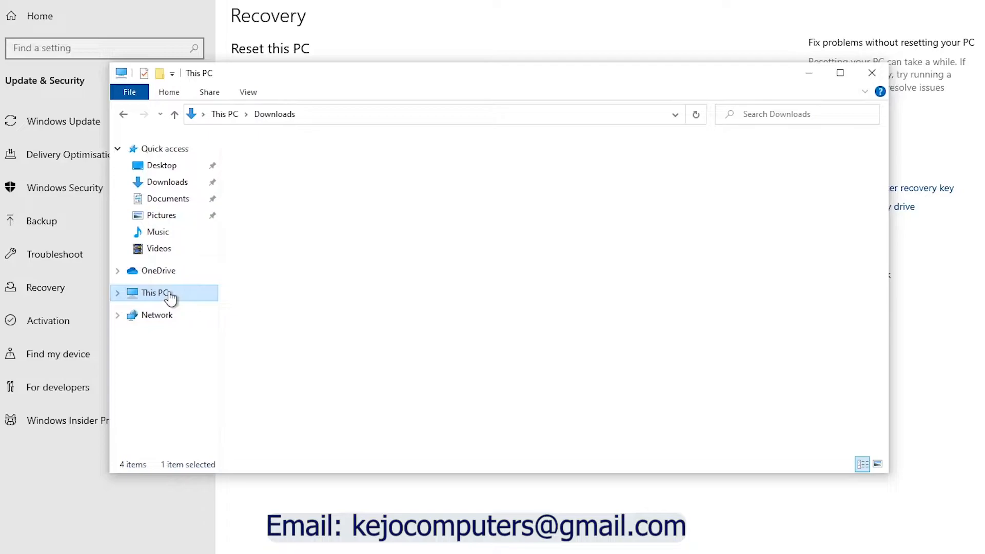
pyautogui.click(154, 293)
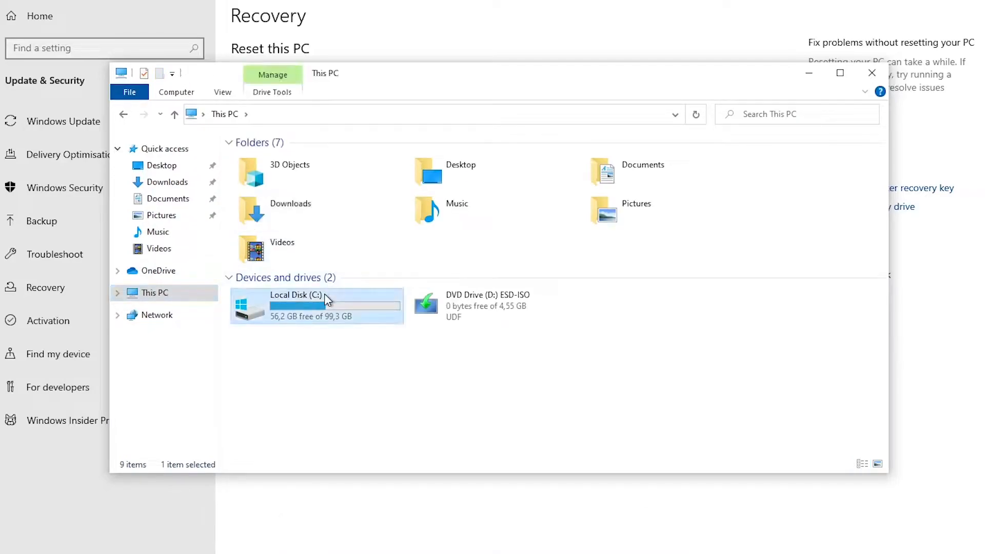
pyautogui.doubleClick(295, 305)
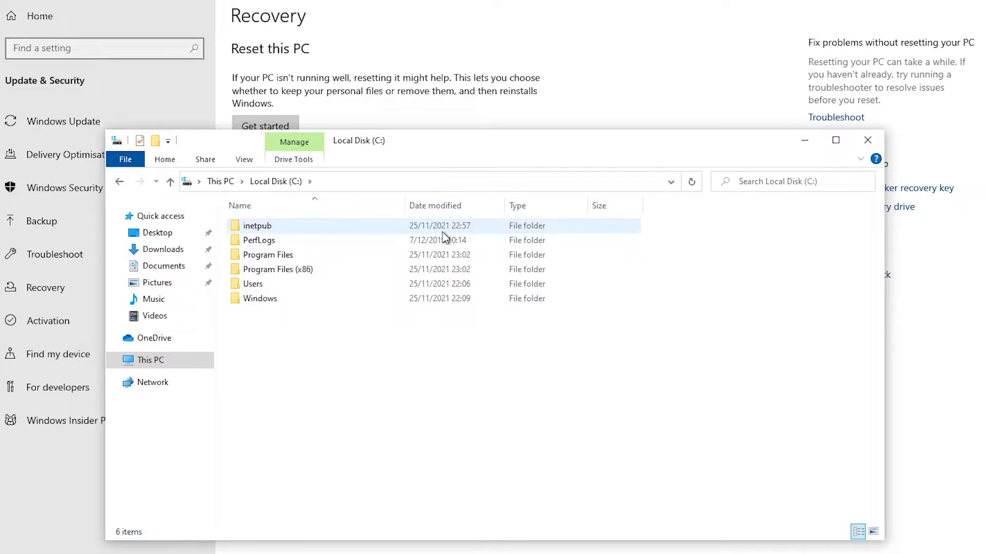
pyautogui.moveTo(257, 298)
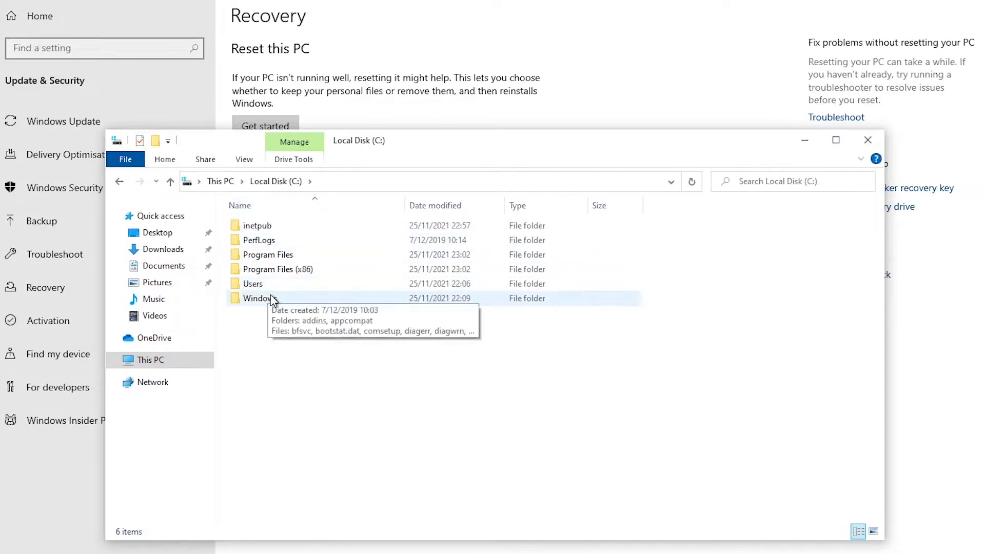
pyautogui.moveTo(275, 307)
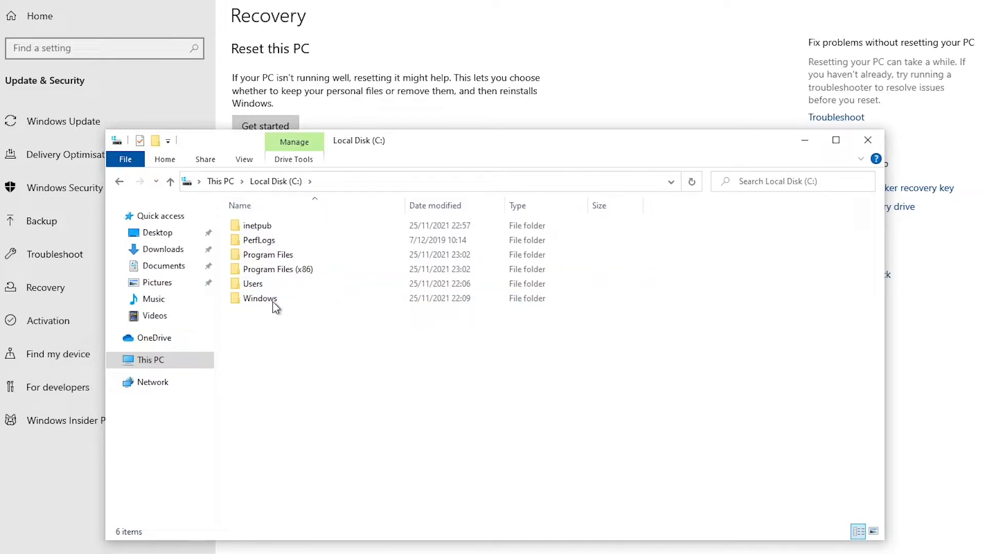
pyautogui.moveTo(299, 323)
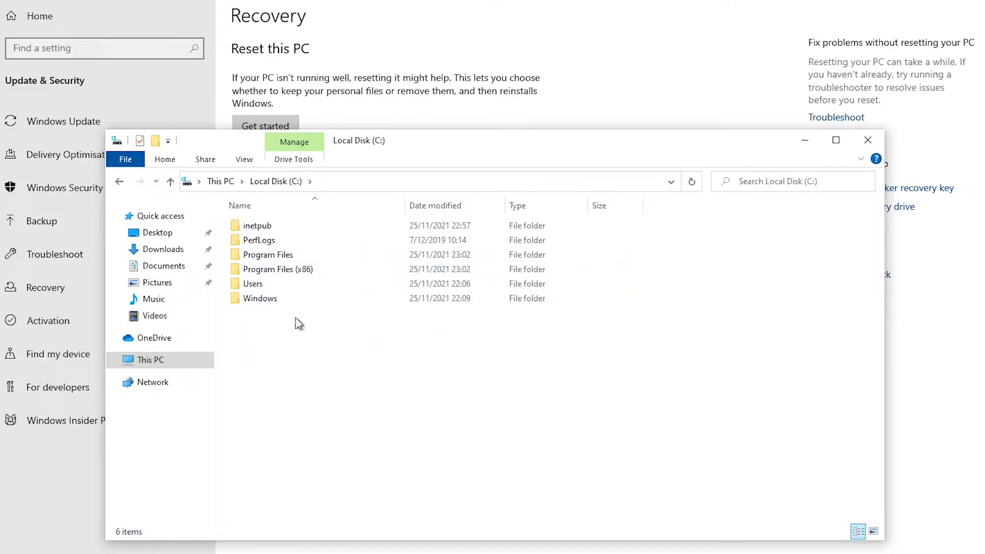
pyautogui.moveTo(376, 191)
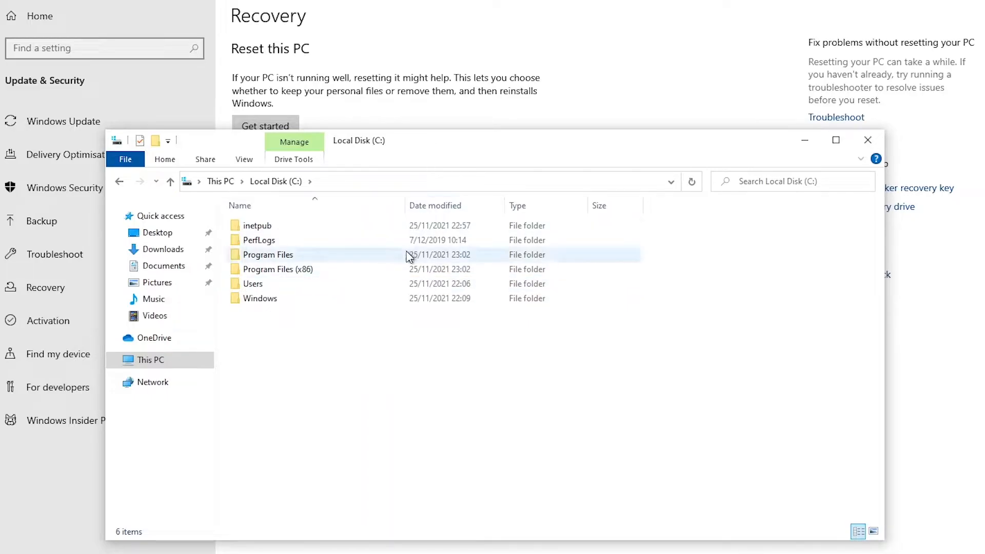
pyautogui.click(371, 352)
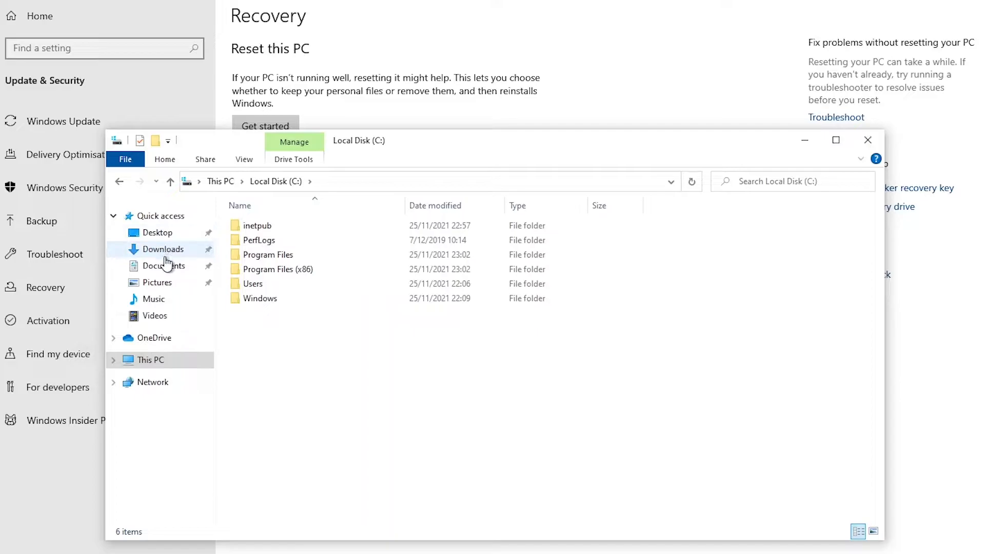
# Cut the Windows.old folder from Downloads and return to This PC to paste it on C:
pyautogui.click(164, 265)
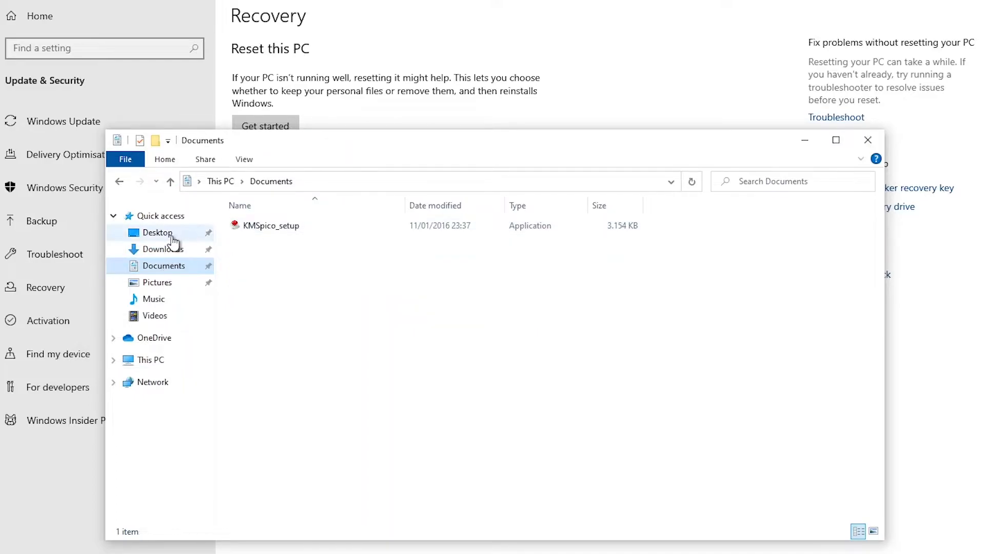
pyautogui.click(156, 233)
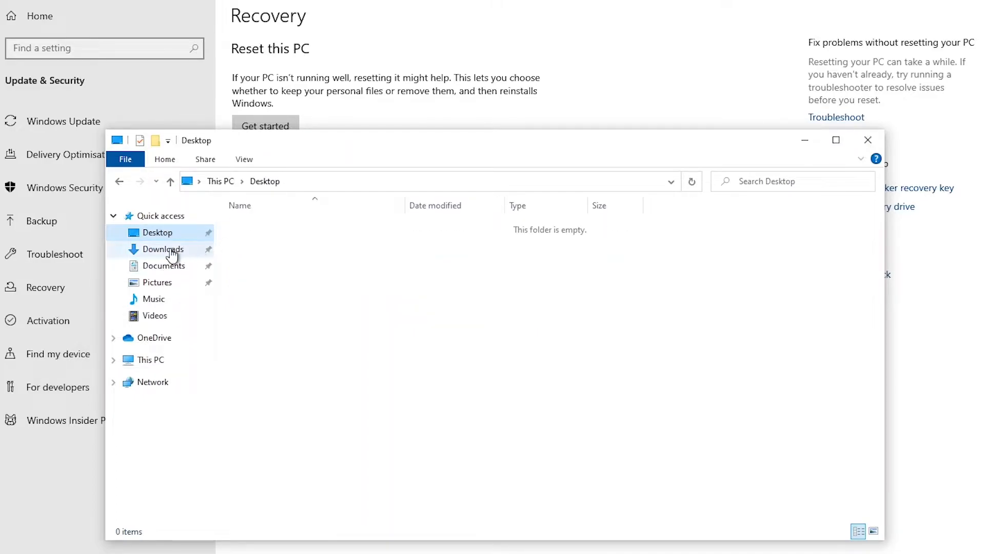
pyautogui.click(164, 250)
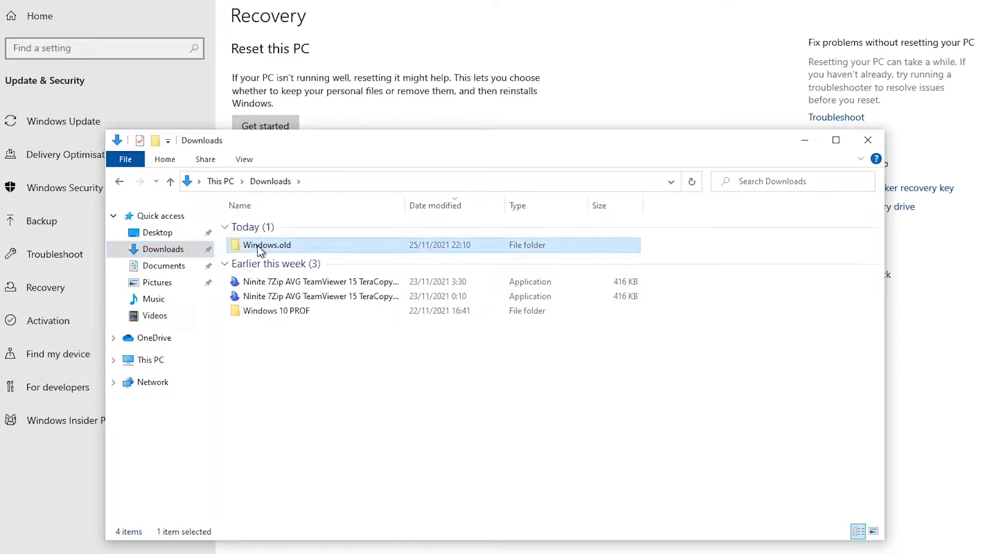
pyautogui.rightClick(266, 245)
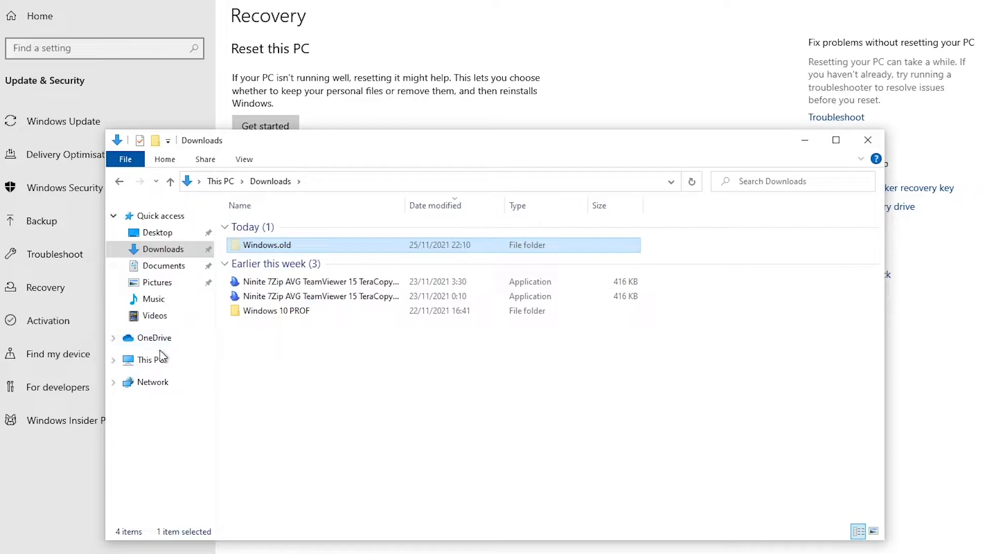
pyautogui.click(149, 360)
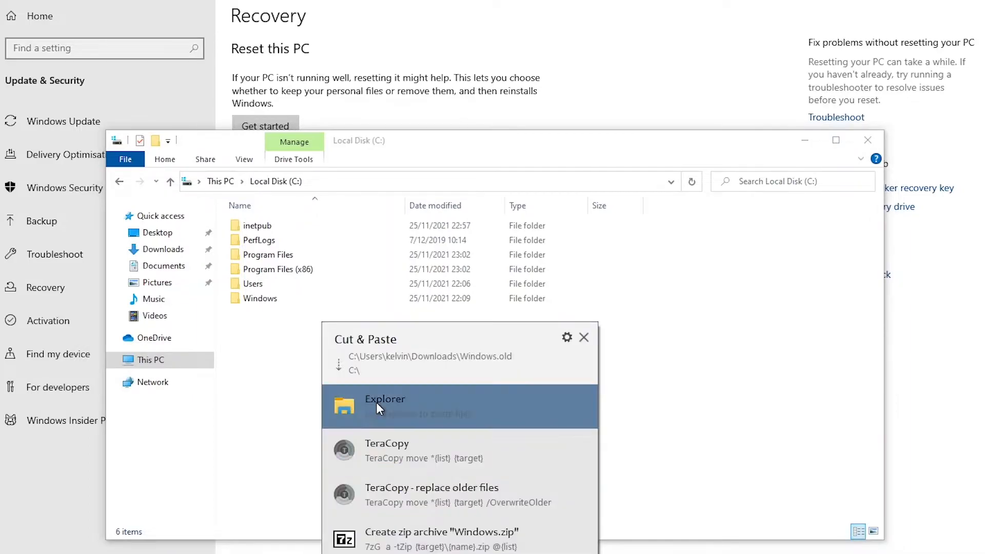
# Move Windows.old onto C: with the standard Explorer handler and minimize the C: window
pyautogui.click(385, 407)
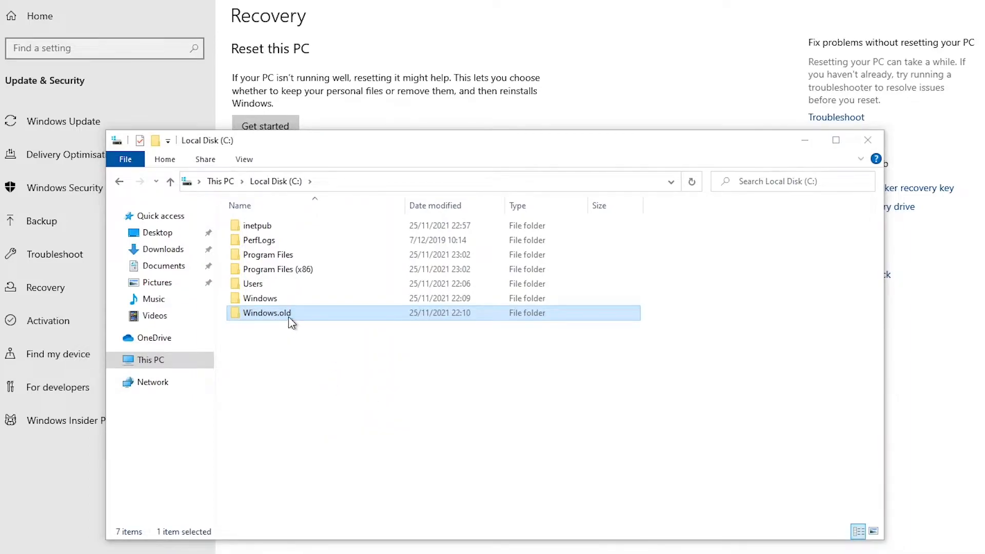
pyautogui.moveTo(290, 328)
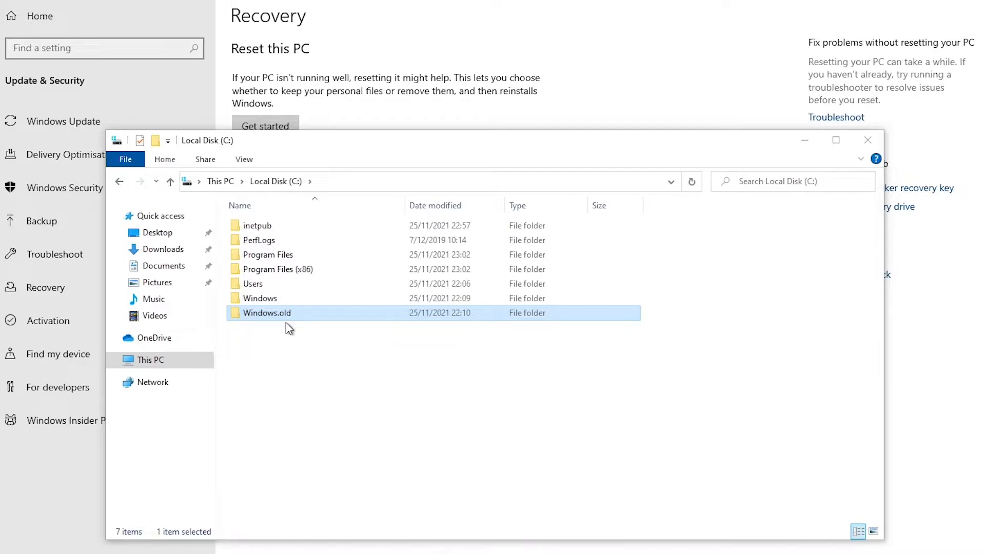
pyautogui.moveTo(658, 126)
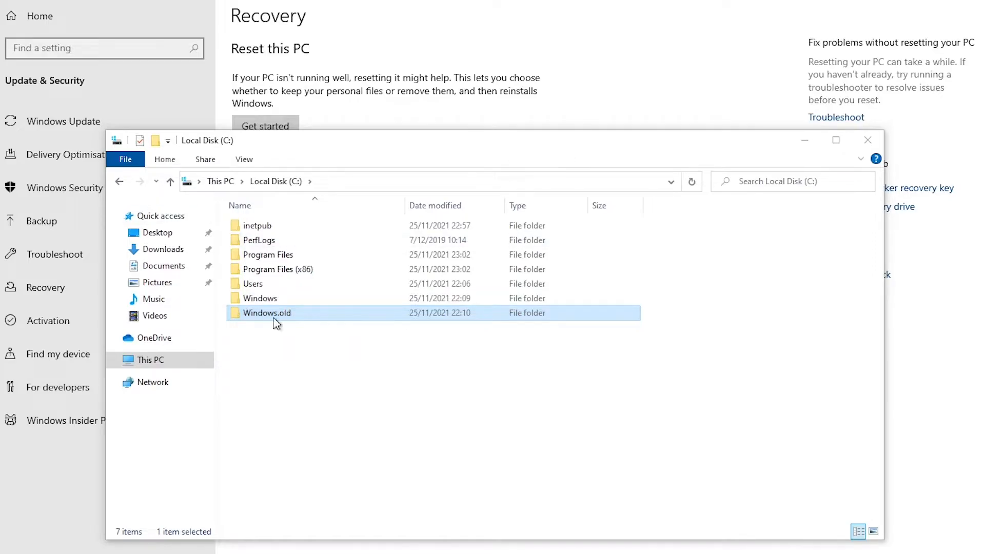
pyautogui.moveTo(279, 316)
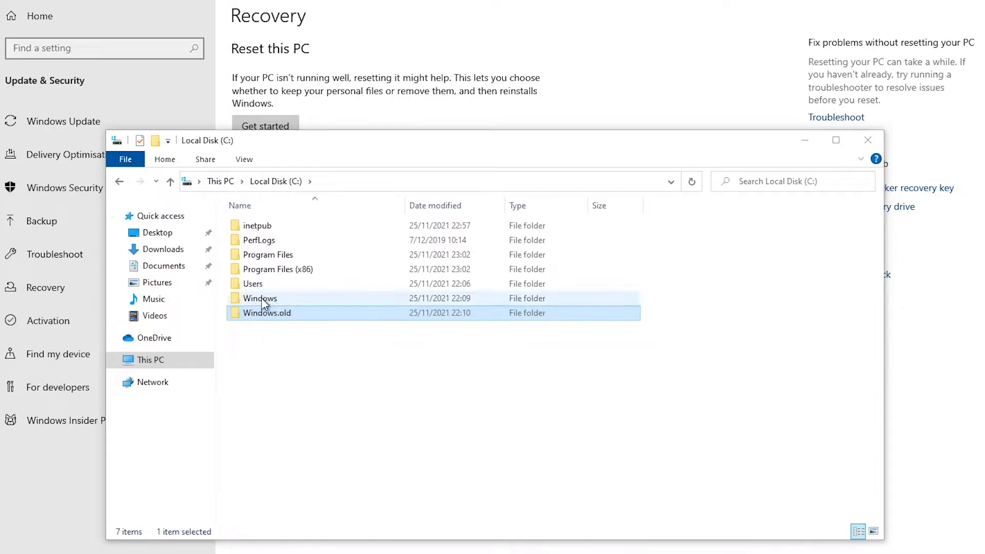
pyautogui.moveTo(302, 312)
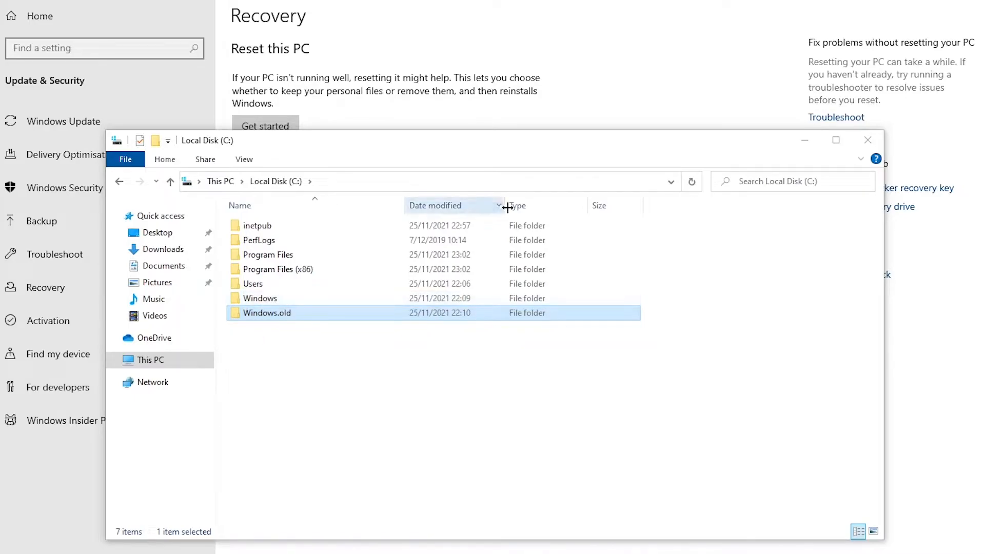
pyautogui.click(868, 139)
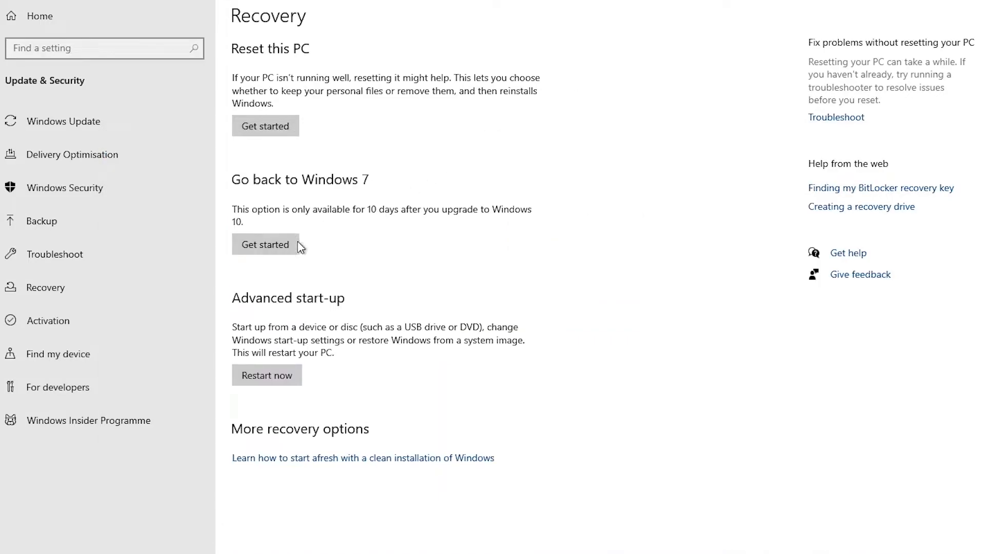
pyautogui.moveTo(281, 247)
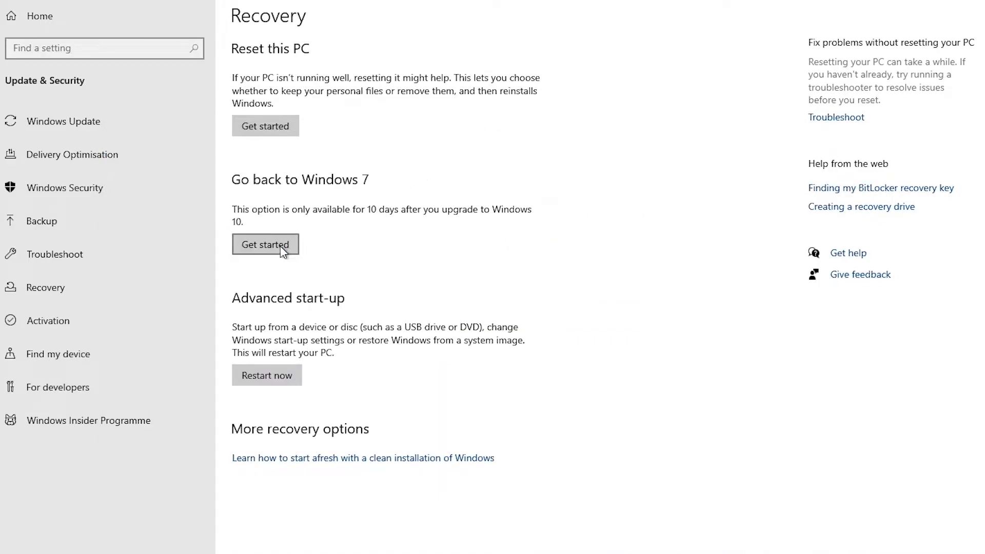
# Start the Go back to Windows 7 process with Get started
pyautogui.click(265, 245)
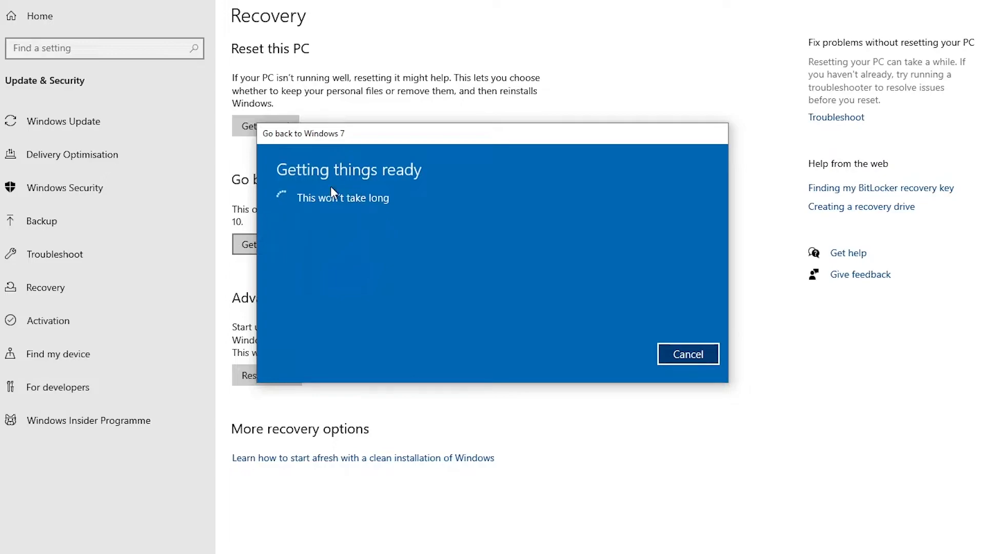
pyautogui.moveTo(404, 237)
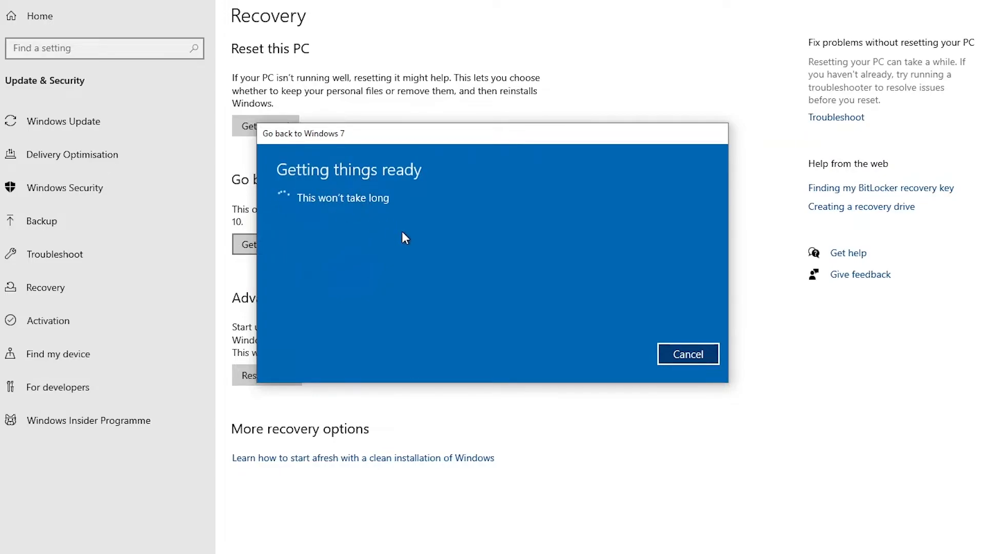
pyautogui.moveTo(385, 258)
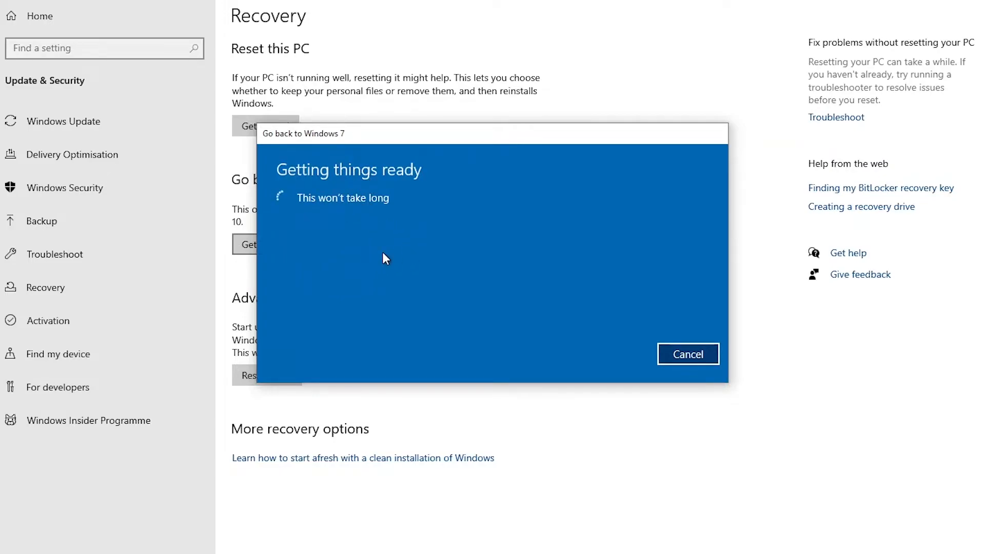
pyautogui.moveTo(394, 446)
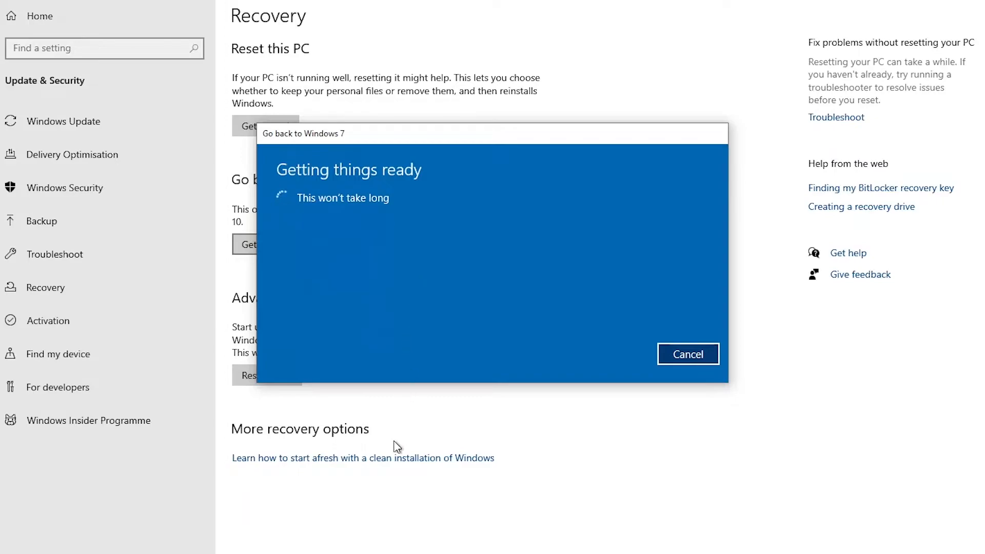
pyautogui.moveTo(435, 262)
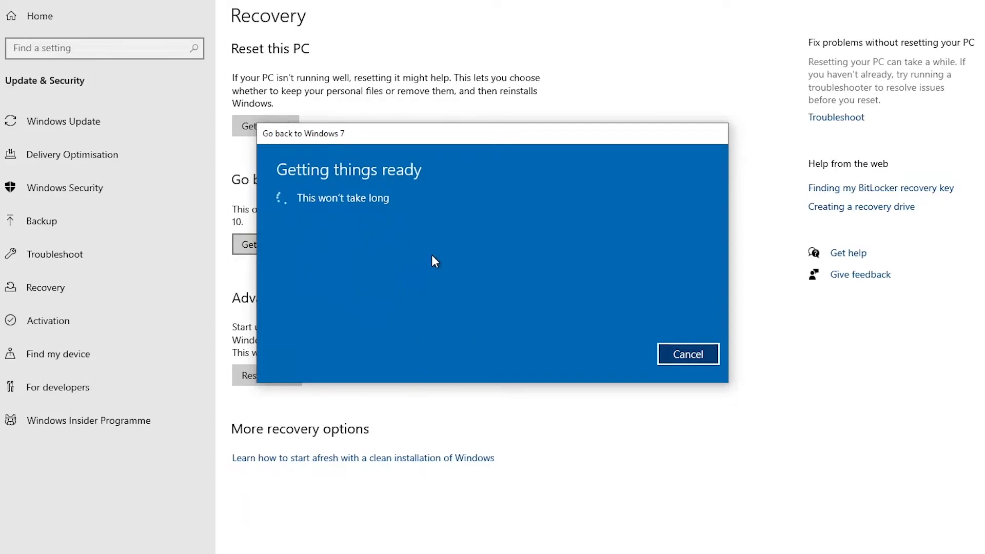
pyautogui.moveTo(688, 354)
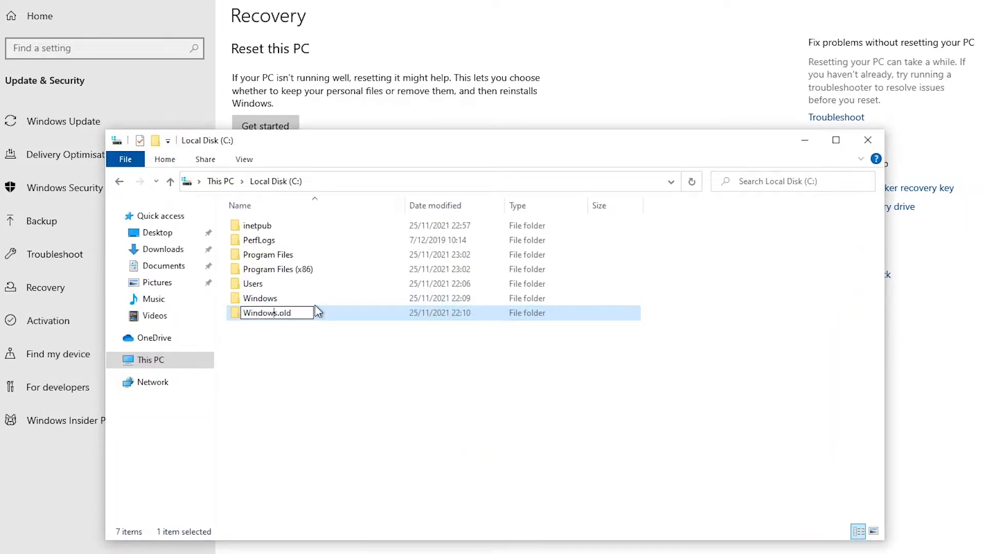
# Rename Windows.old to Windowss.old so the wizard reports previous Windows files removed
pyautogui.write('s')
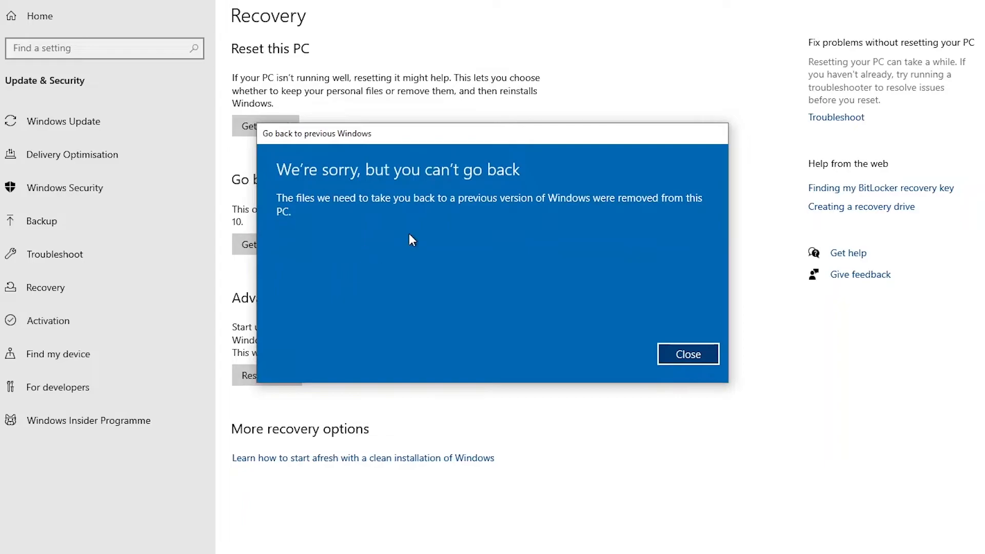
pyautogui.moveTo(391, 217)
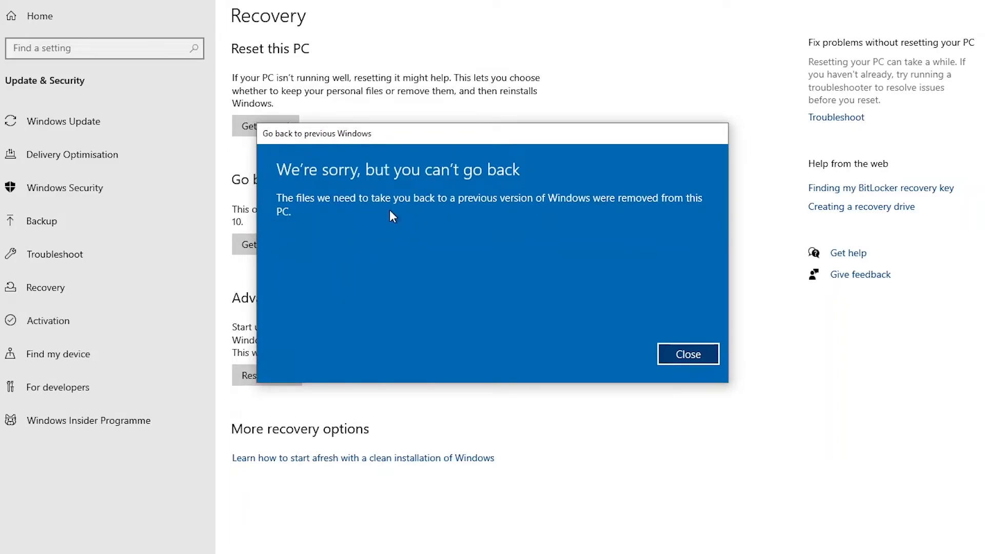
pyautogui.click(688, 353)
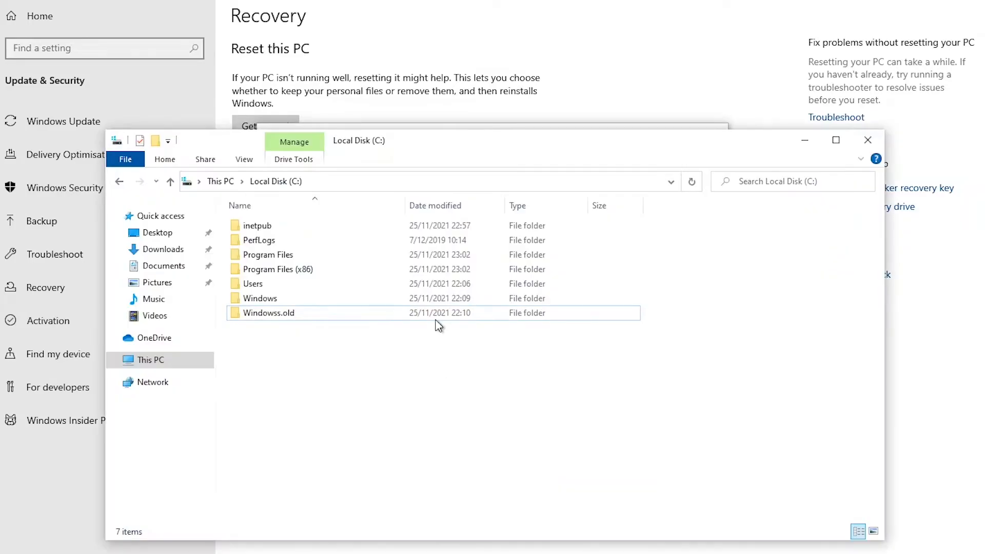
pyautogui.moveTo(296, 315)
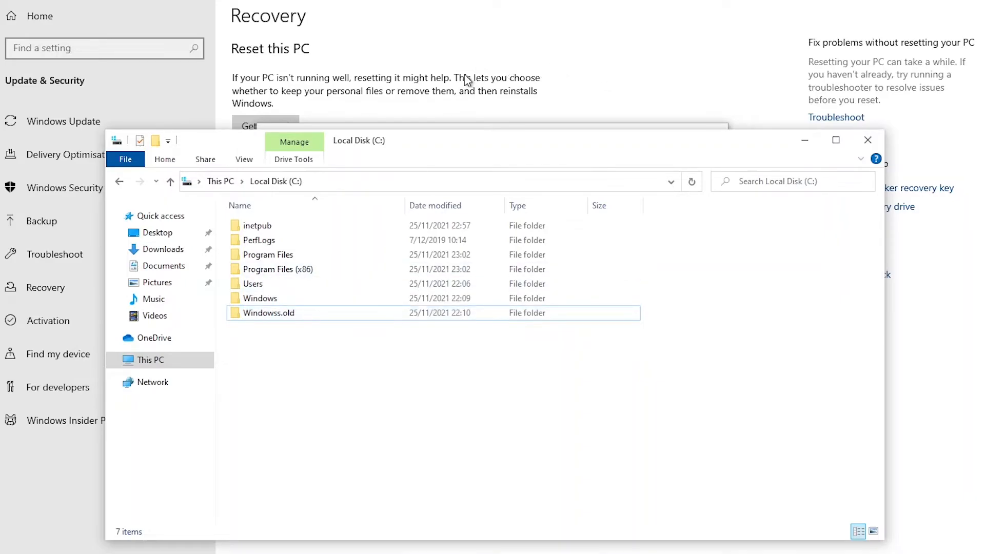
pyautogui.moveTo(473, 74)
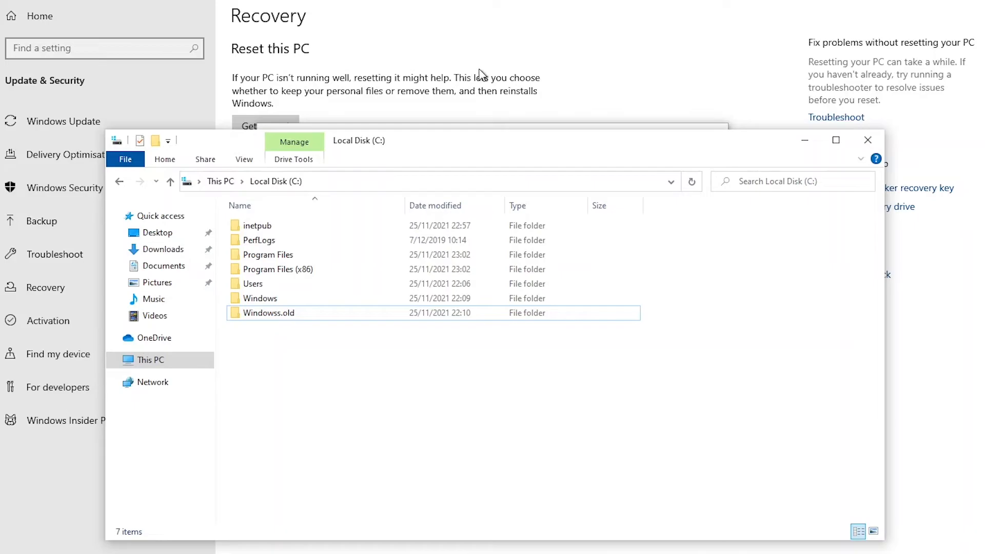
pyautogui.moveTo(836, 164)
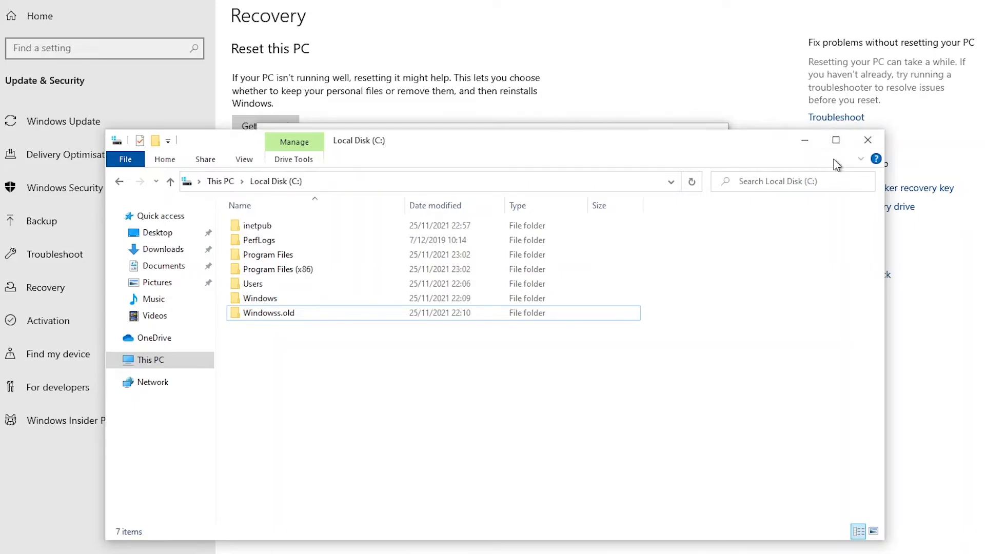
pyautogui.moveTo(284, 318)
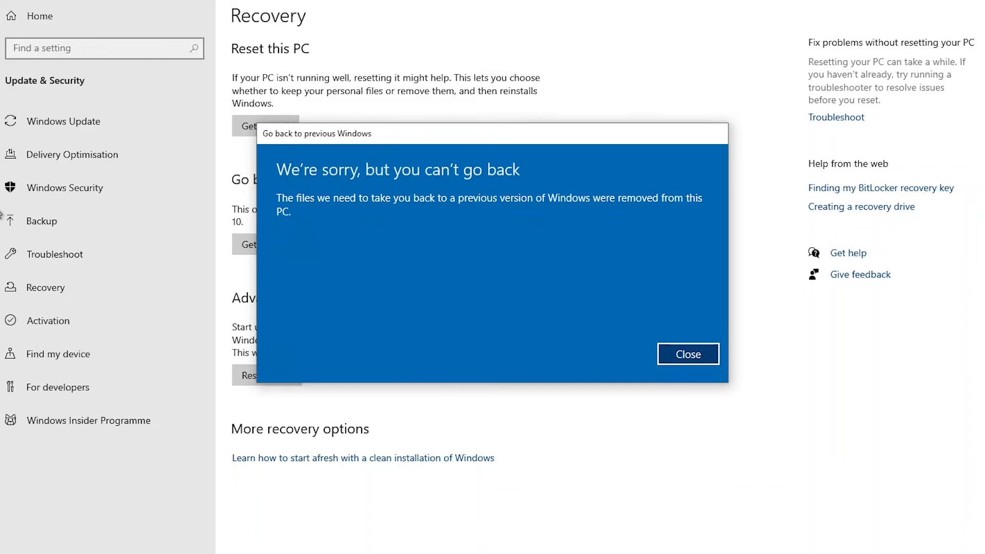
pyautogui.moveTo(459, 214)
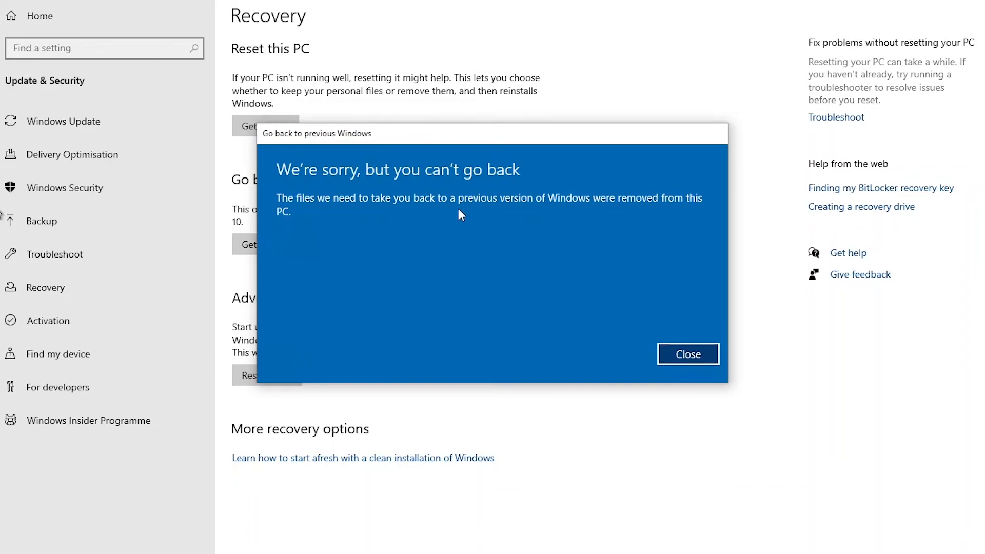
pyautogui.moveTo(478, 256)
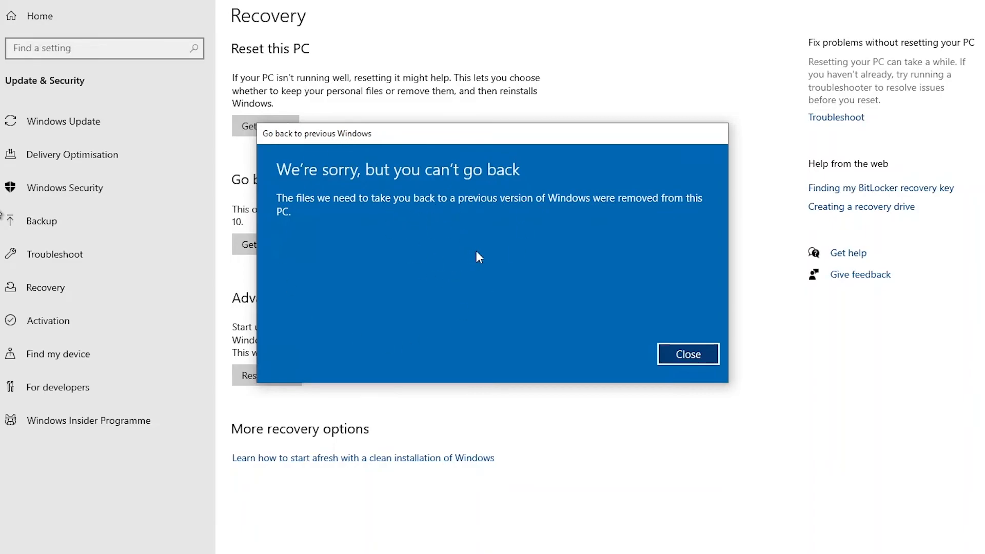
pyautogui.moveTo(591, 281)
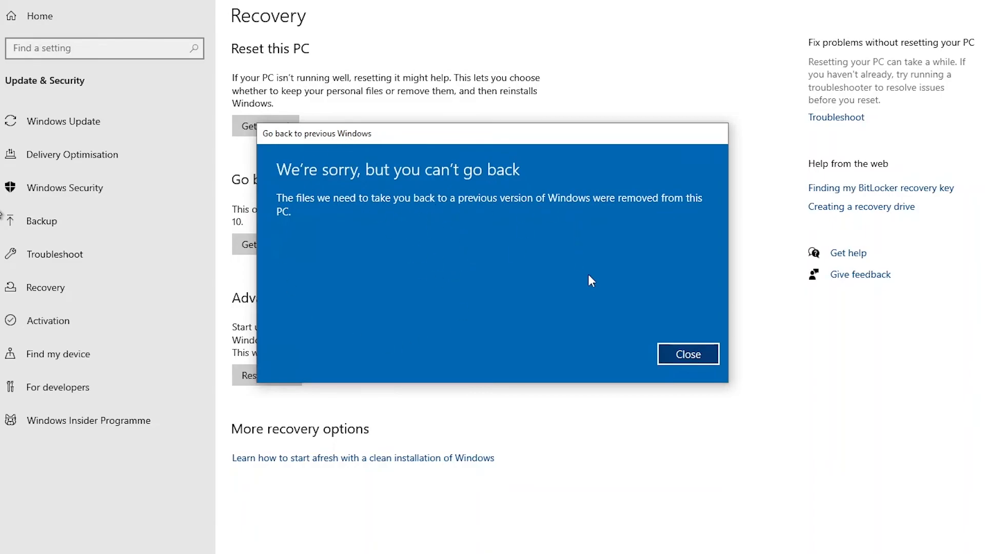
pyautogui.moveTo(700, 356)
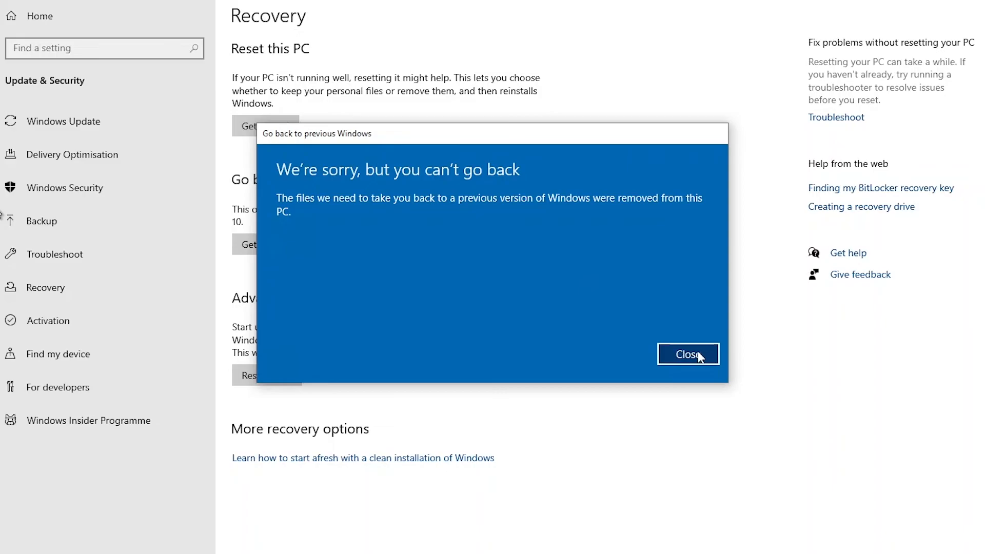
# Dismiss the can't-go-back error and restart Go back to Windows 7
pyautogui.click(687, 354)
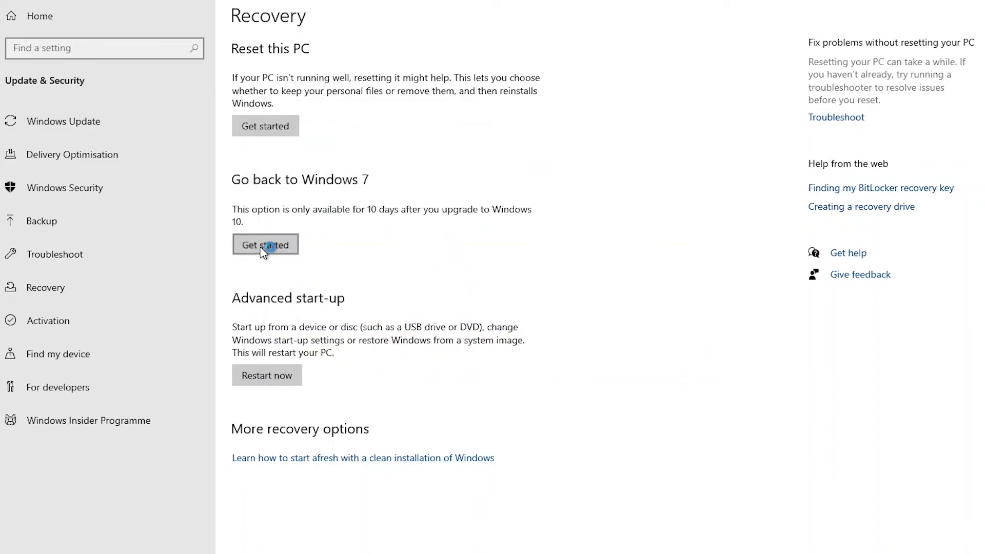
pyautogui.click(265, 244)
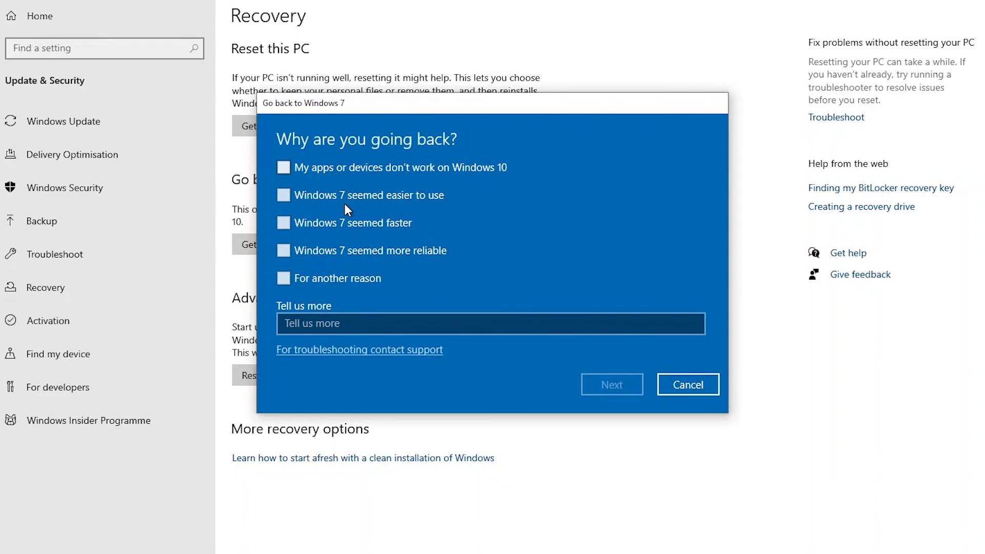
# Cite 'Windows 7 seemed more reliable' and decline checking for updates
pyautogui.click(283, 250)
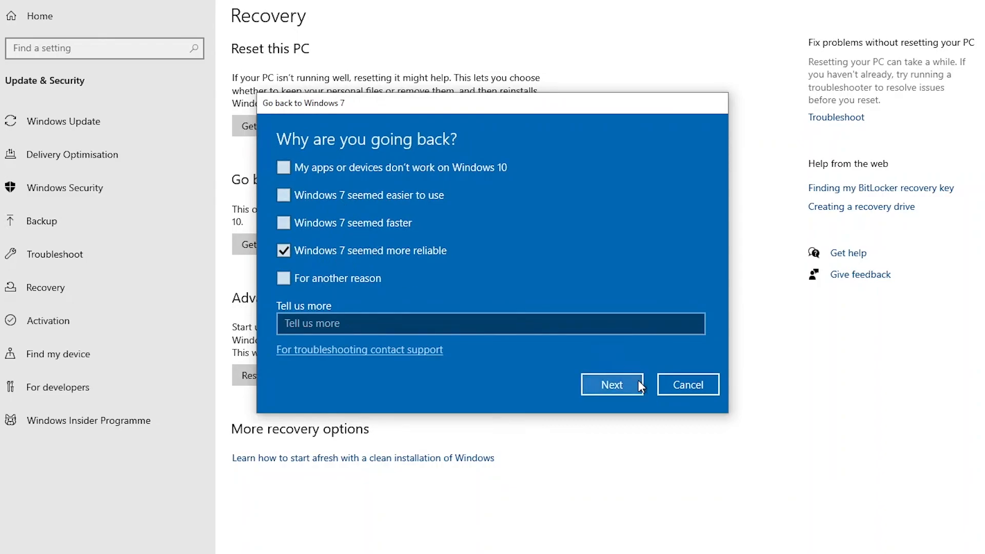
pyautogui.click(611, 384)
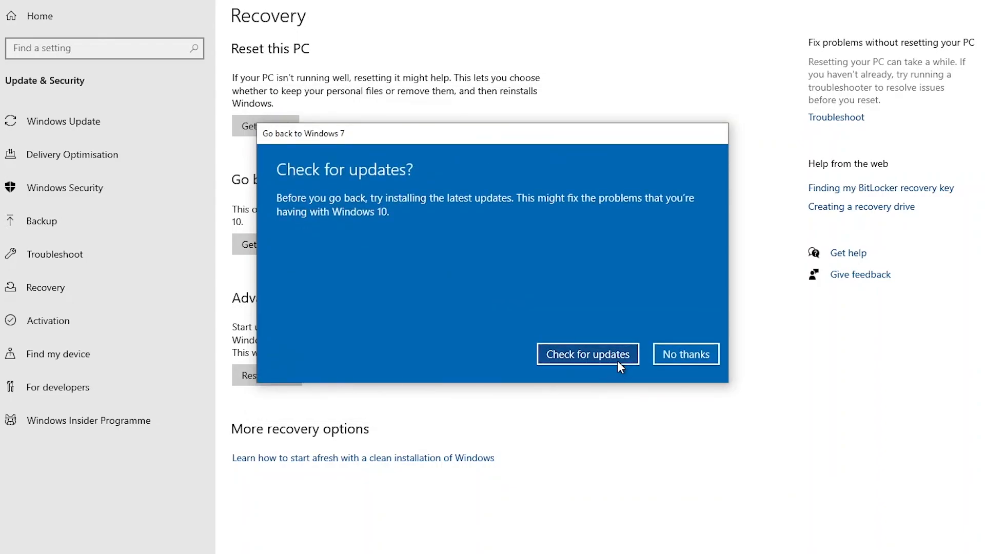
pyautogui.click(685, 354)
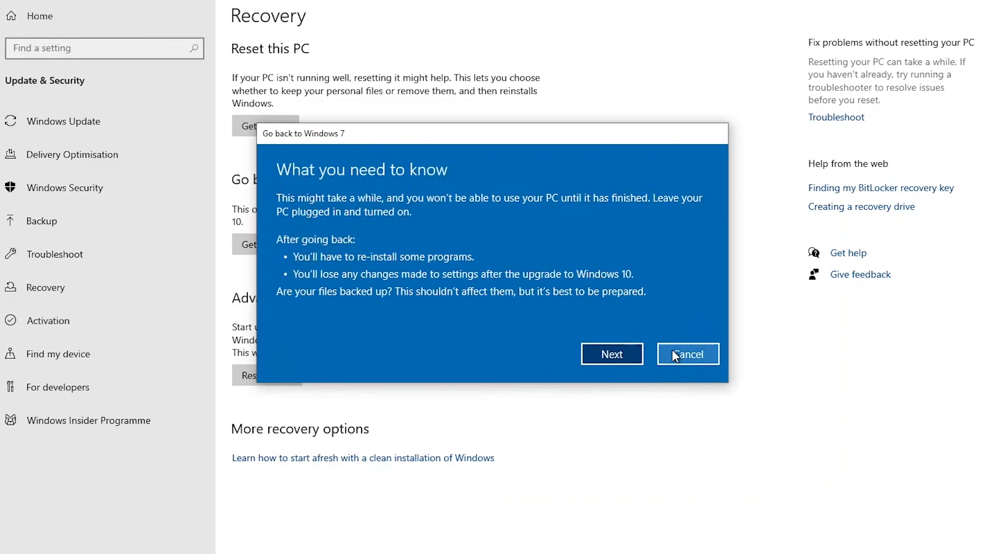